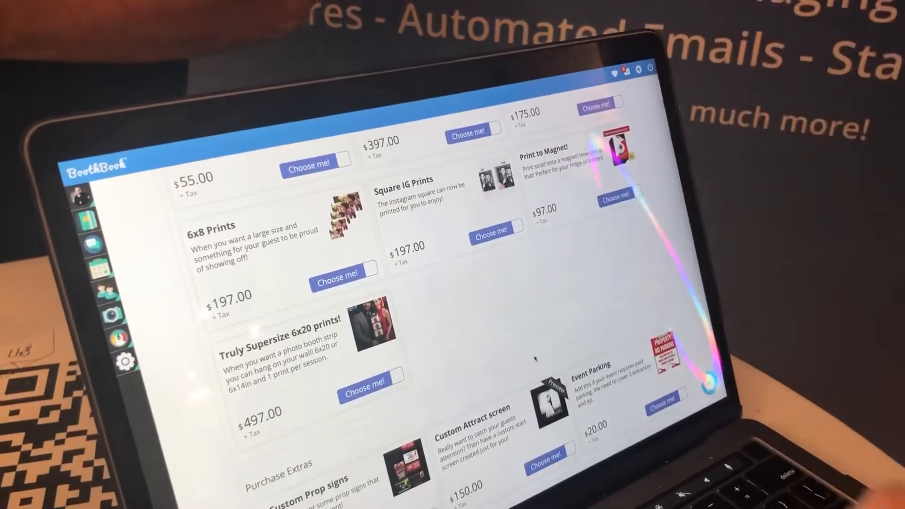
Step: Scroll past the prints, photo effects and A/V media add-ons down to the booking form
{"action": "scroll", "scroll_direction": "down", "scroll_amount": 3}
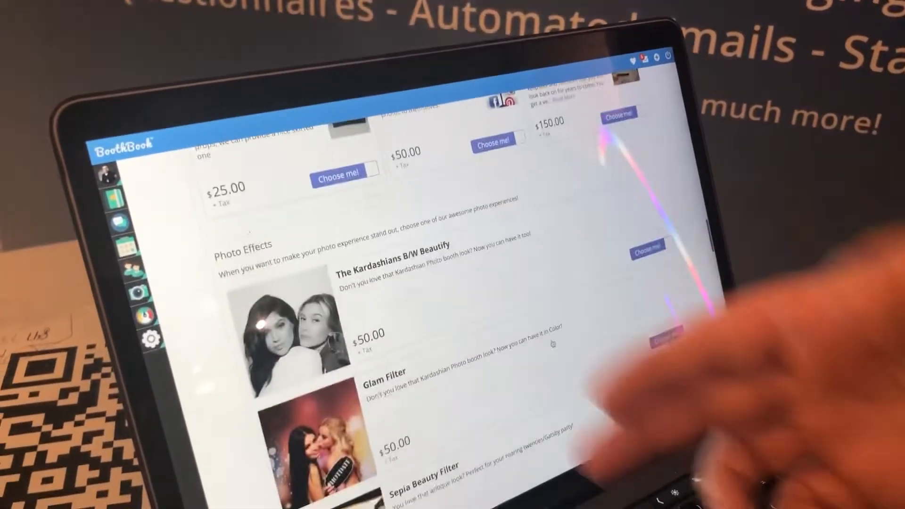
{"action": "scroll", "scroll_direction": "down", "scroll_amount": 3}
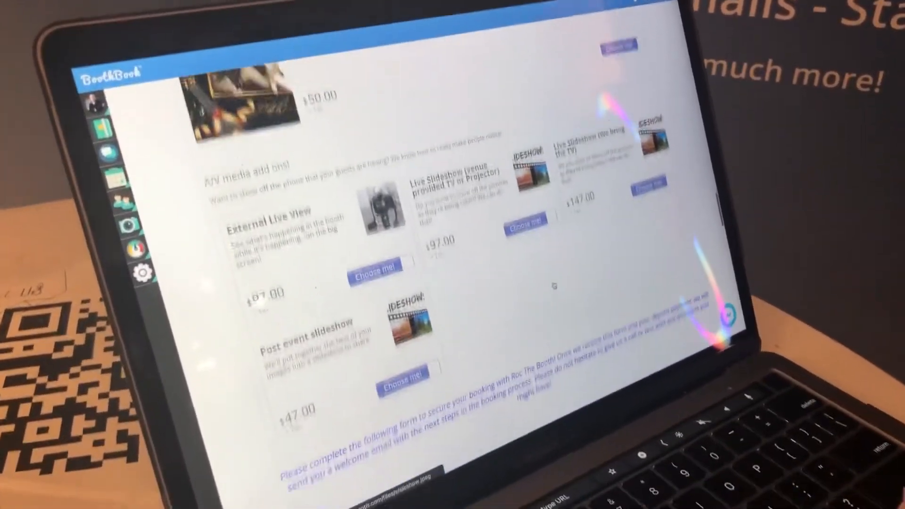
{"action": "scroll", "scroll_direction": "down", "scroll_amount": 3}
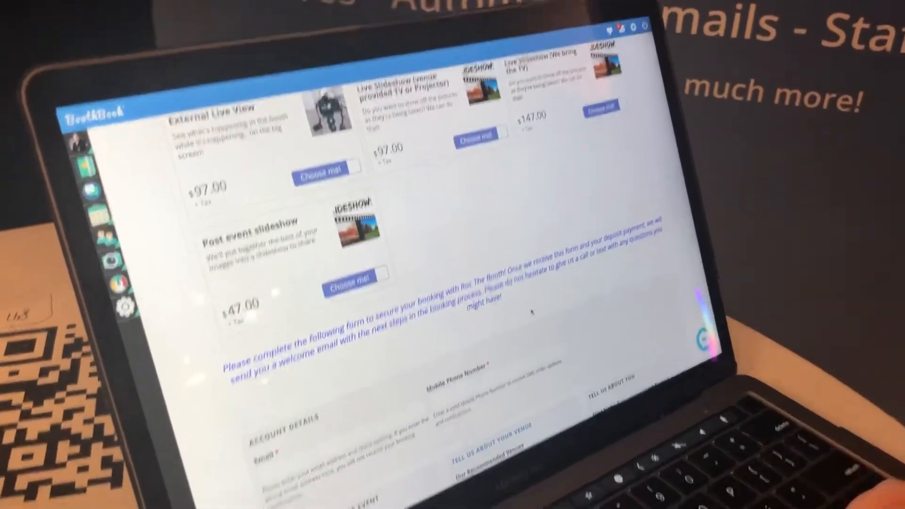
{"action": "scroll", "scroll_direction": "down", "scroll_amount": 3}
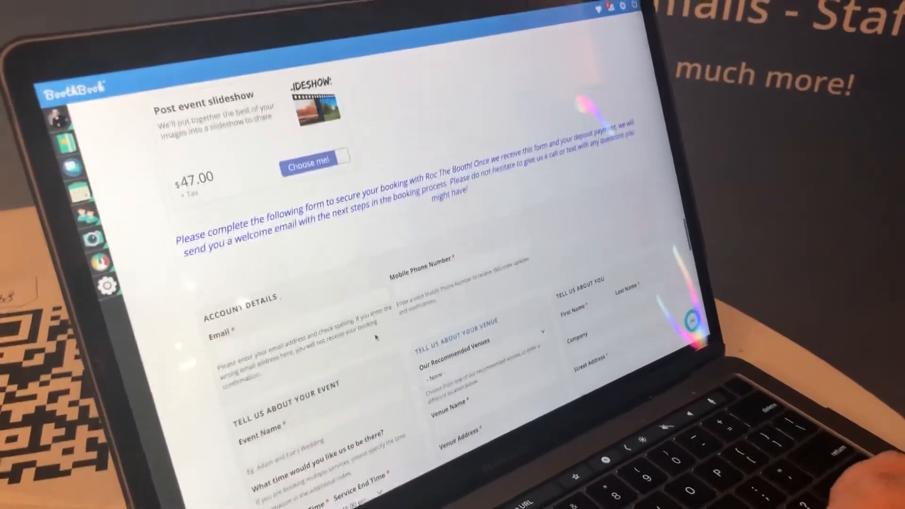
{"action": "scroll", "scroll_direction": "down", "scroll_amount": 3}
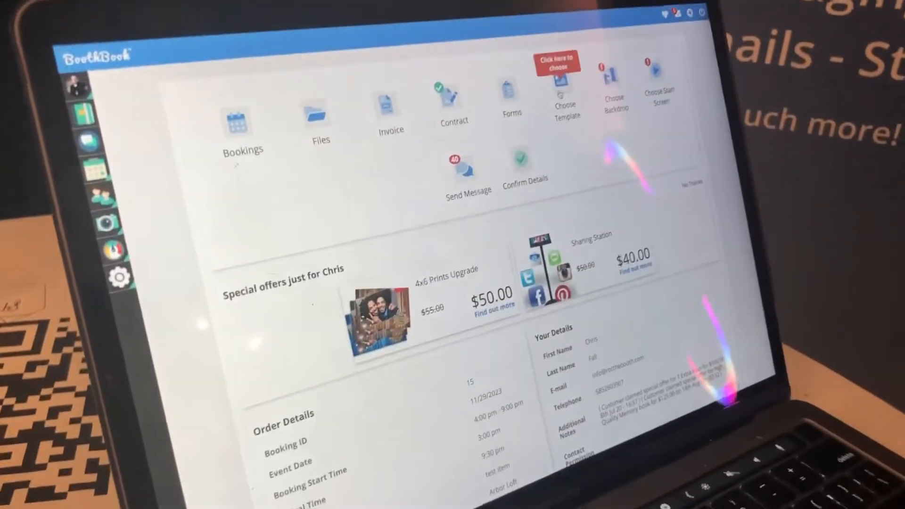
Step: Start choosing a photo template from Chris's booking client portal
{"action": "left_click", "coordinate": [565, 101]}
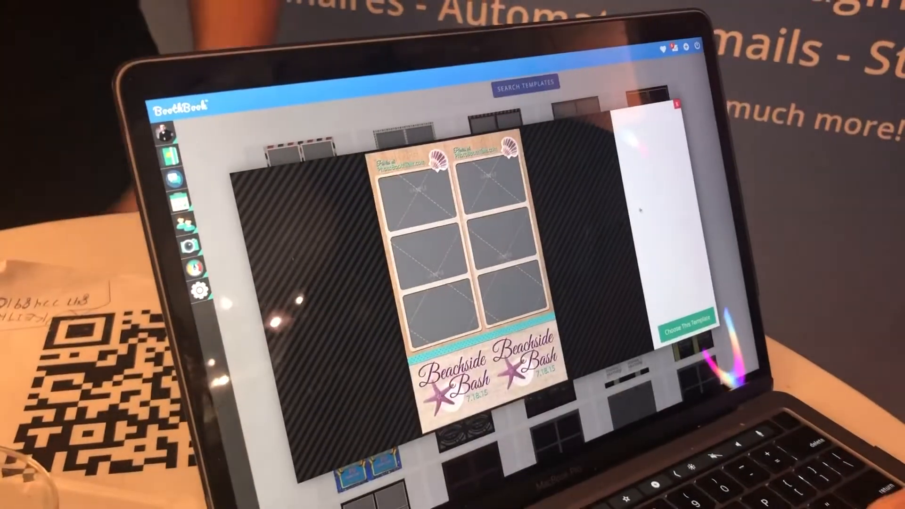
Step: Choose the Beachside Bash template and submit its design requests form
{"action": "left_click", "coordinate": [683, 317]}
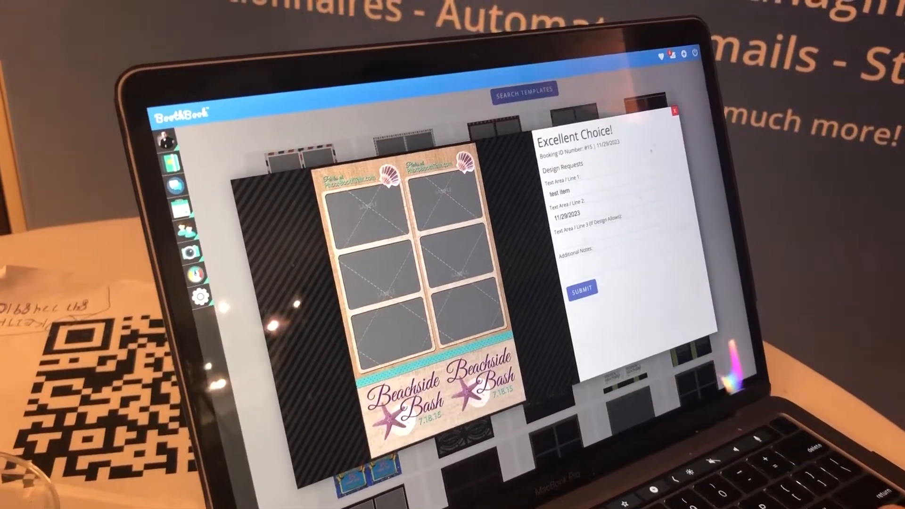
{"action": "left_click", "coordinate": [677, 109]}
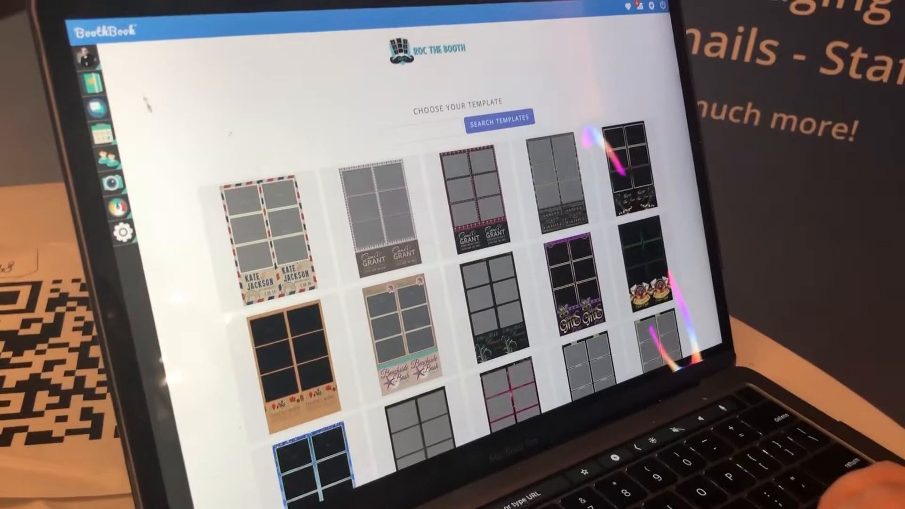
Step: Navigate from the template gallery back to Chris's client portal
{"action": "left_click", "coordinate": [339, 8]}
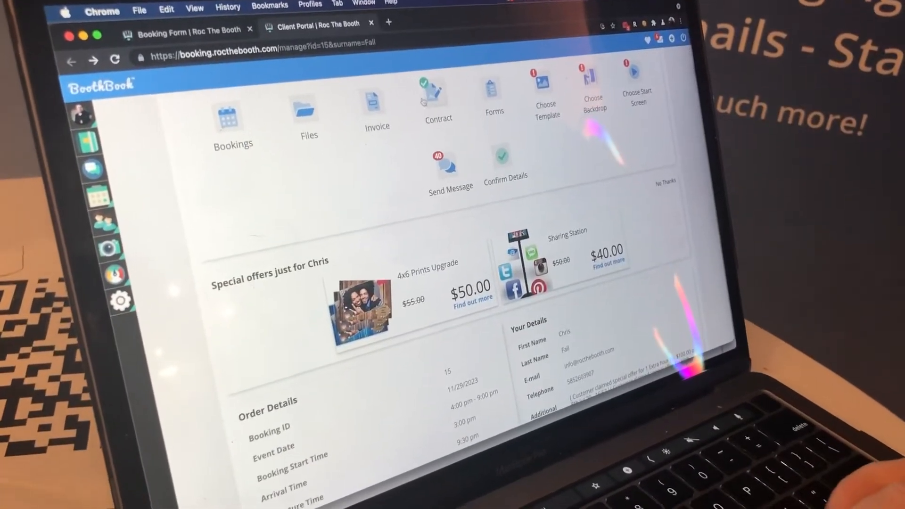
Step: Scroll the client portal down past order details to the $512.00 remaining-deposit payment option
{"action": "scroll", "scroll_direction": "down", "scroll_amount": 3}
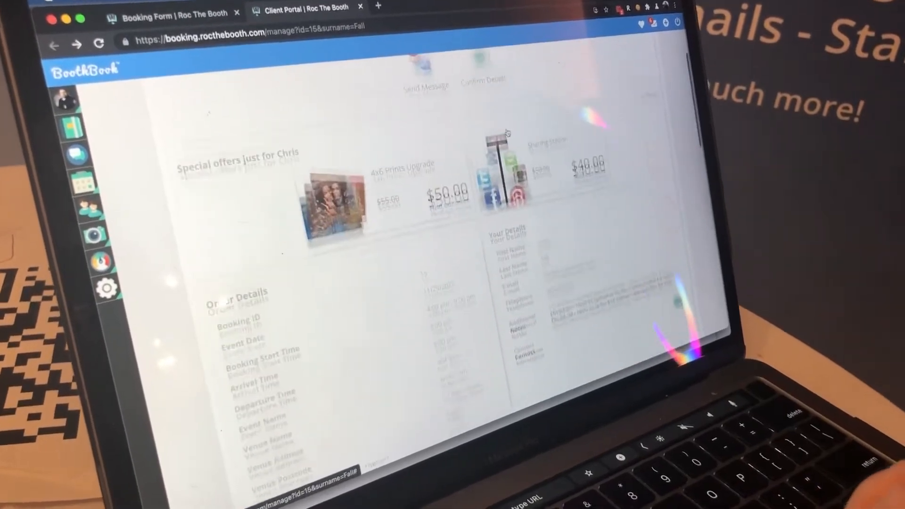
{"action": "scroll", "scroll_direction": "down", "scroll_amount": 3}
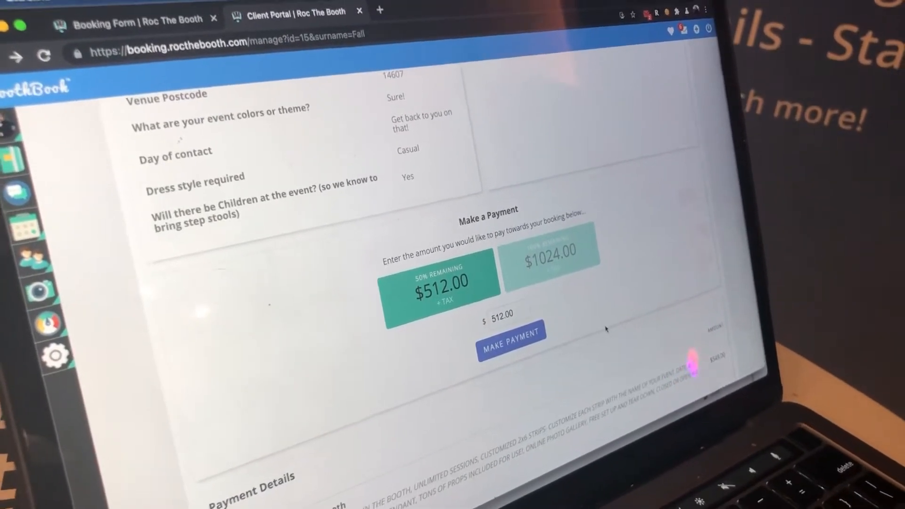
{"action": "scroll", "scroll_direction": "down", "scroll_amount": 3}
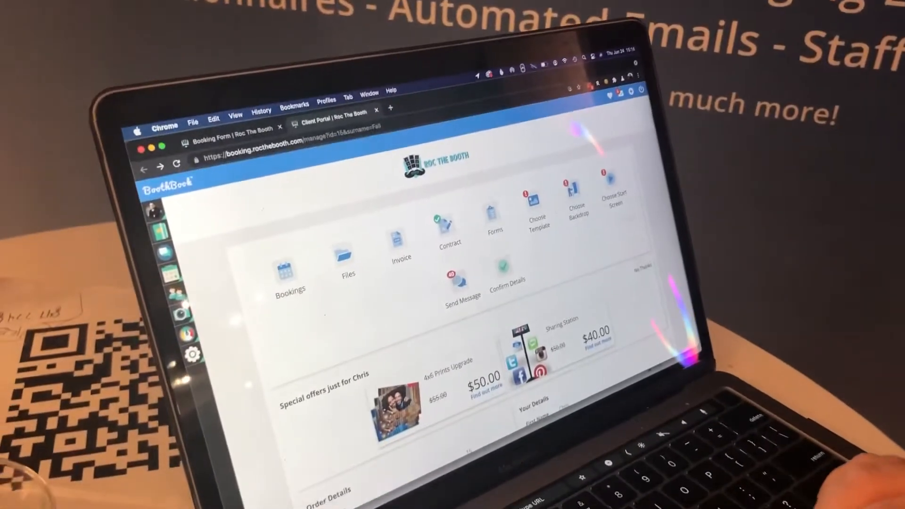
Step: Go to the start screen customisation page from the client portal
{"action": "left_click", "coordinate": [614, 188]}
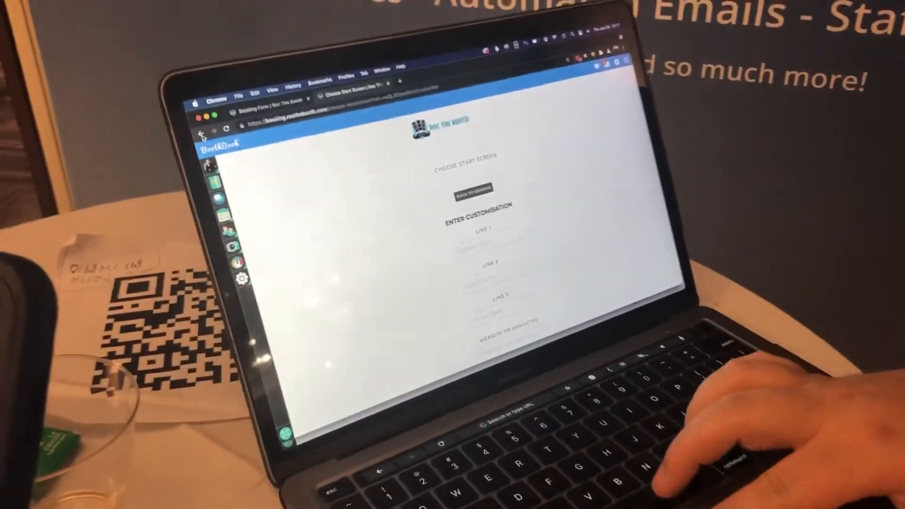
Step: Leave the start screen customisation fields and return to Chris's client portal
{"action": "left_click", "coordinate": [472, 189]}
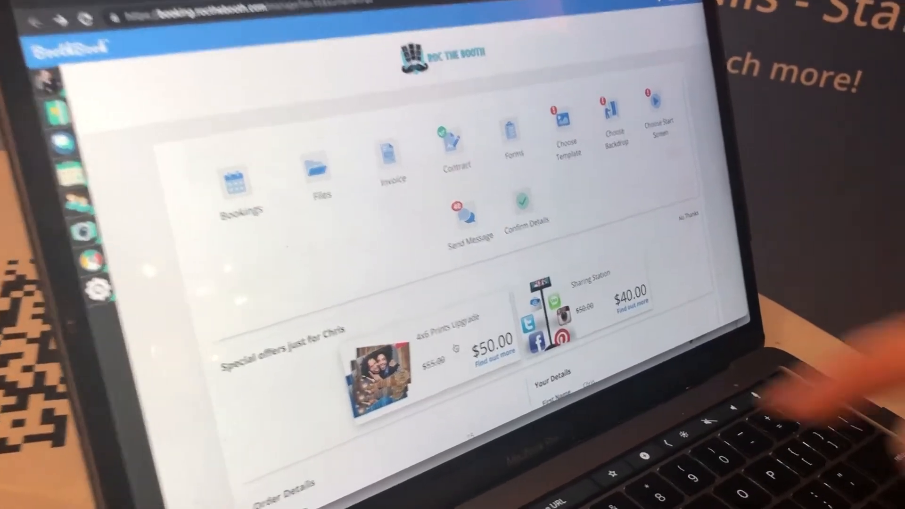
{"action": "scroll", "scroll_direction": "down", "scroll_amount": 3}
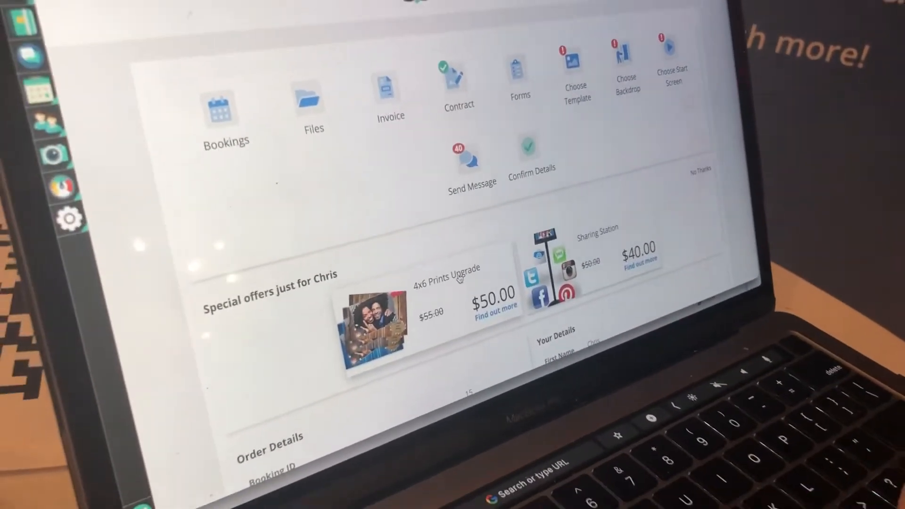